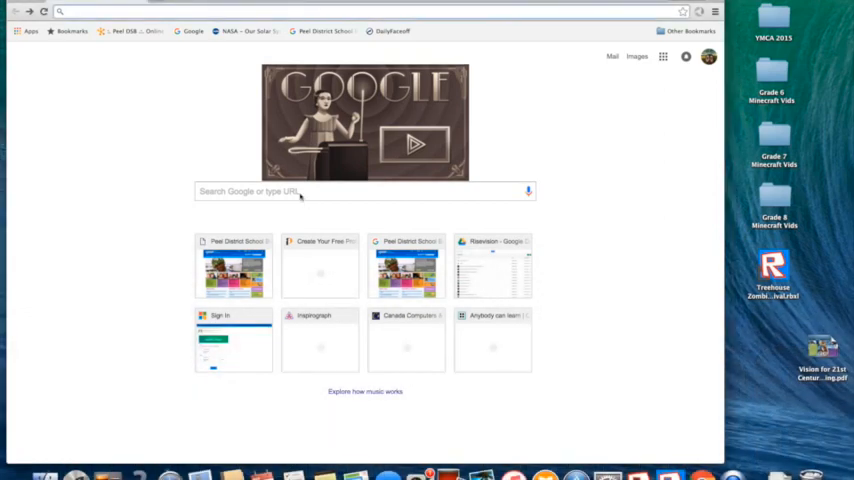
Step: Search Google for 'google sketchup make' and follow the SketchUp Make result to its download page
click(296, 192)
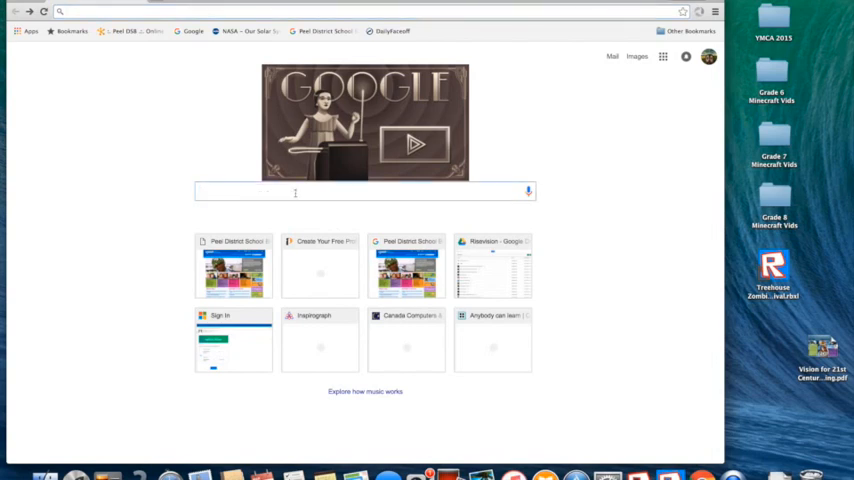
text(google sketchup make)
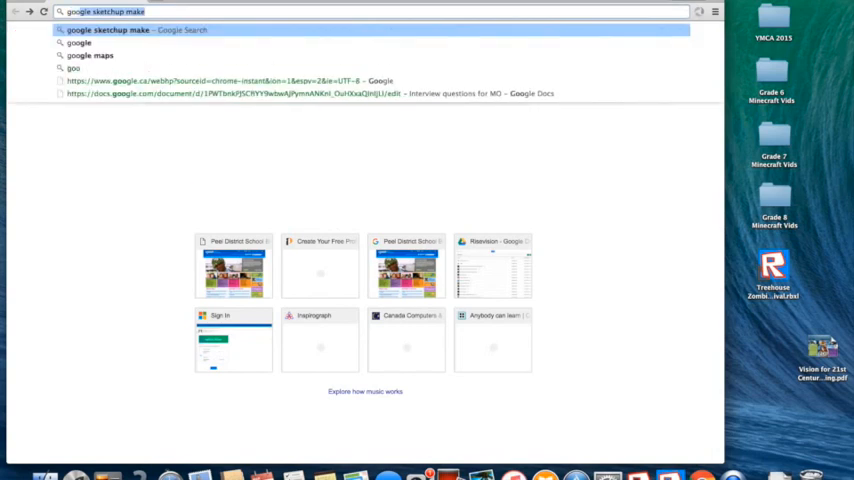
key(Return)
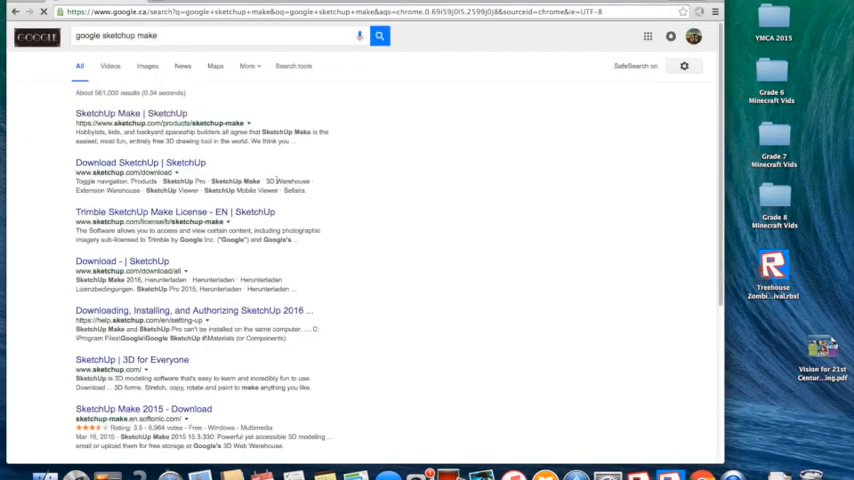
click(116, 112)
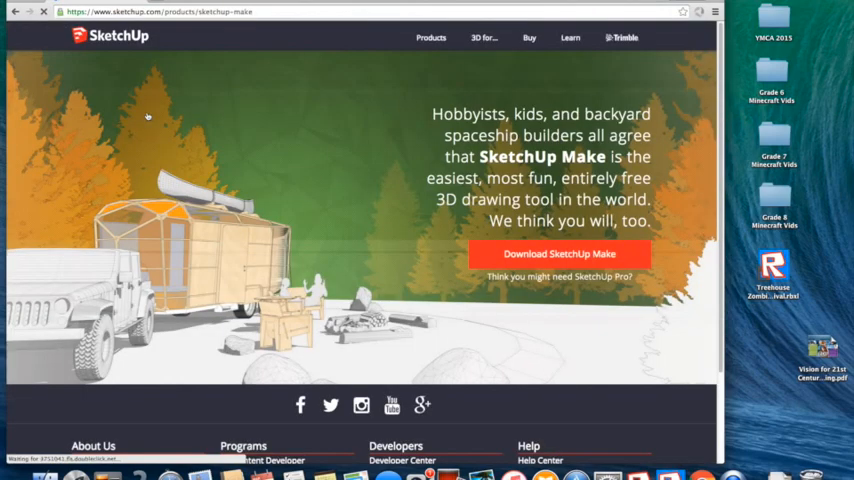
click(560, 252)
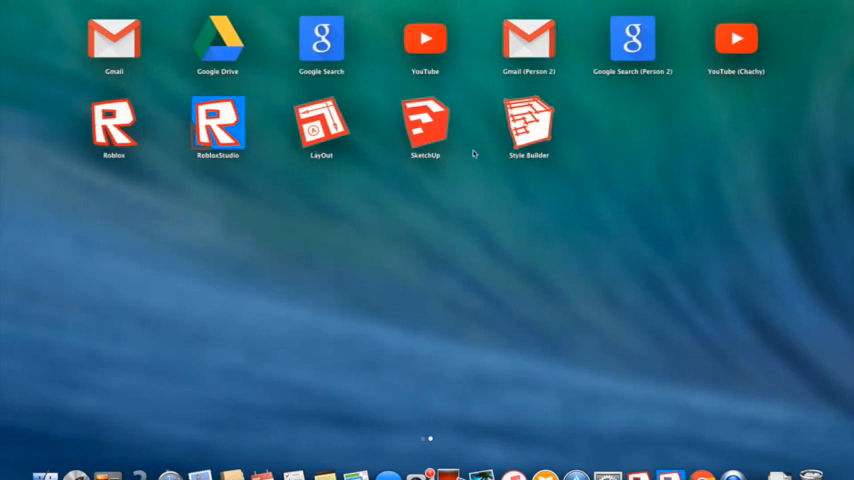
mouse_move(508, 152)
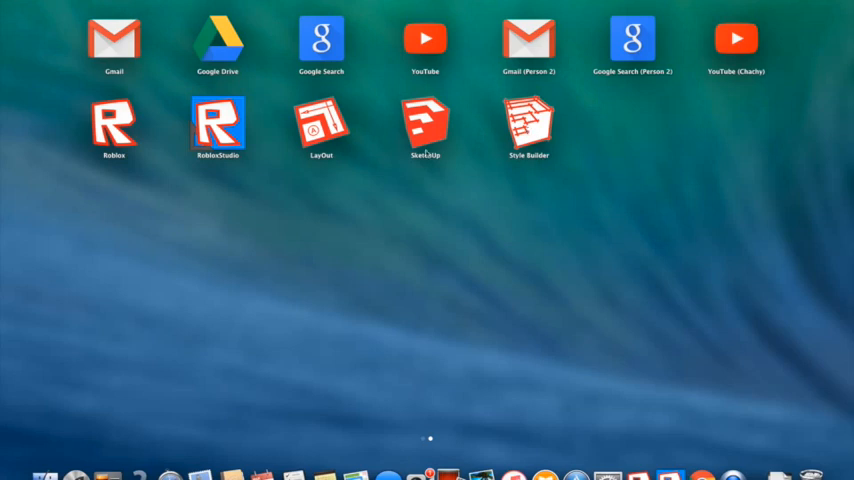
mouse_move(356, 140)
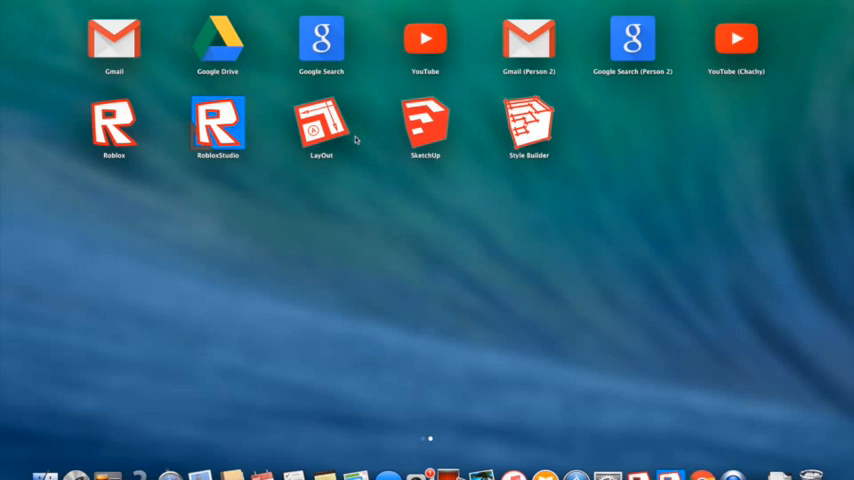
mouse_move(542, 128)
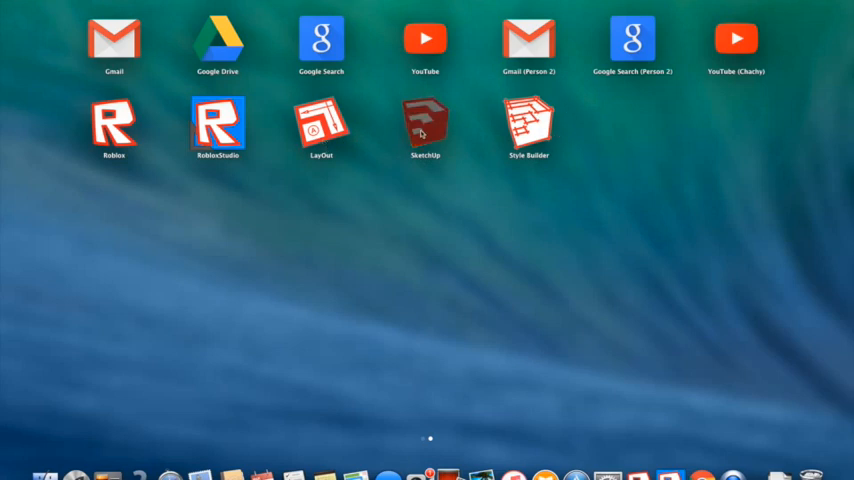
Step: Launch SketchUp from Launchpad and choose Simple Template - Feet and Inches
double_click(424, 126)
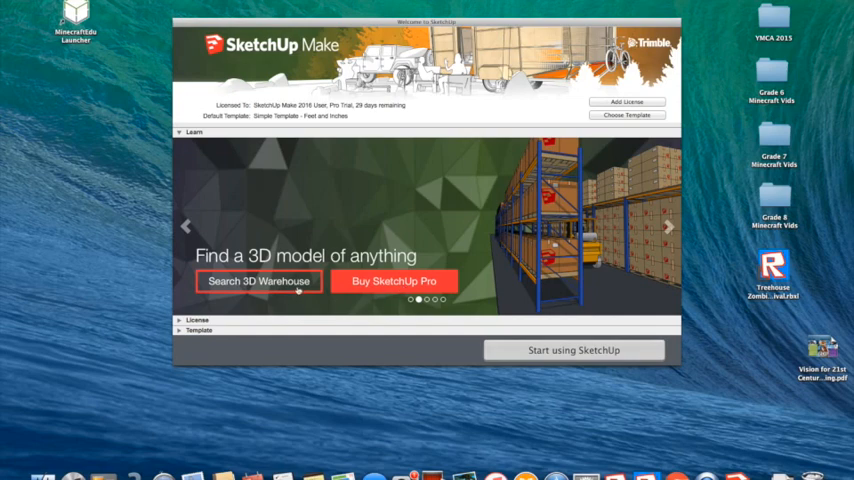
mouse_move(218, 344)
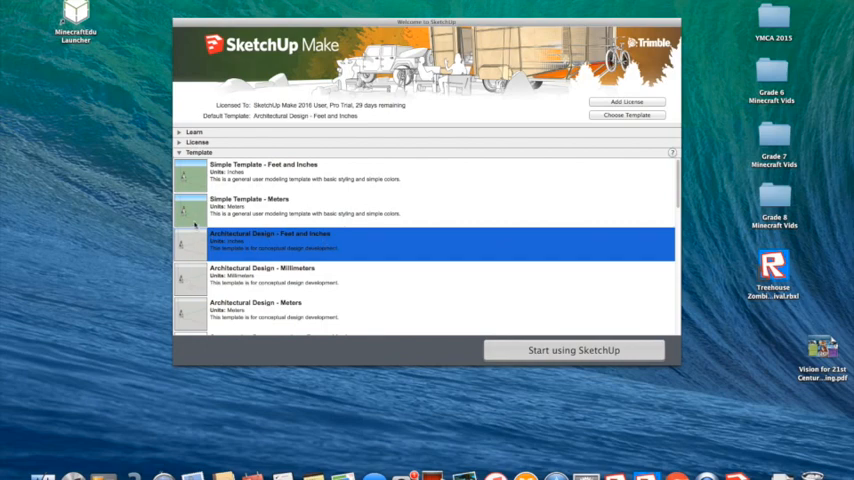
mouse_move(230, 258)
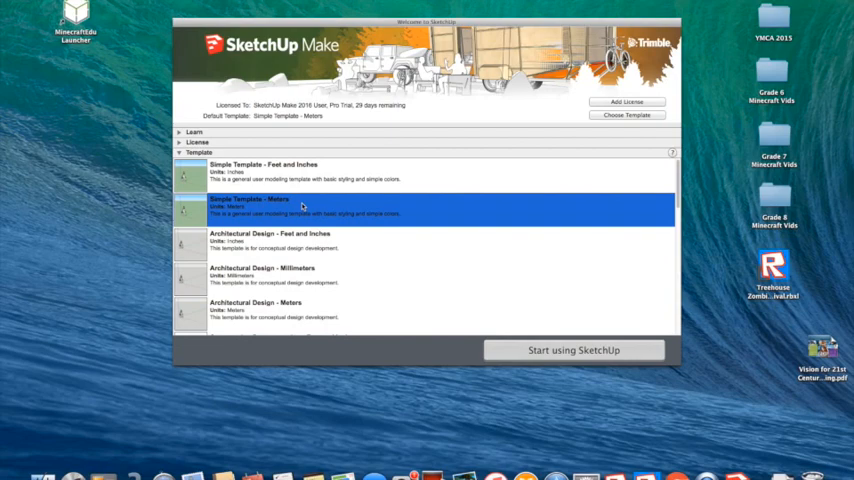
click(280, 172)
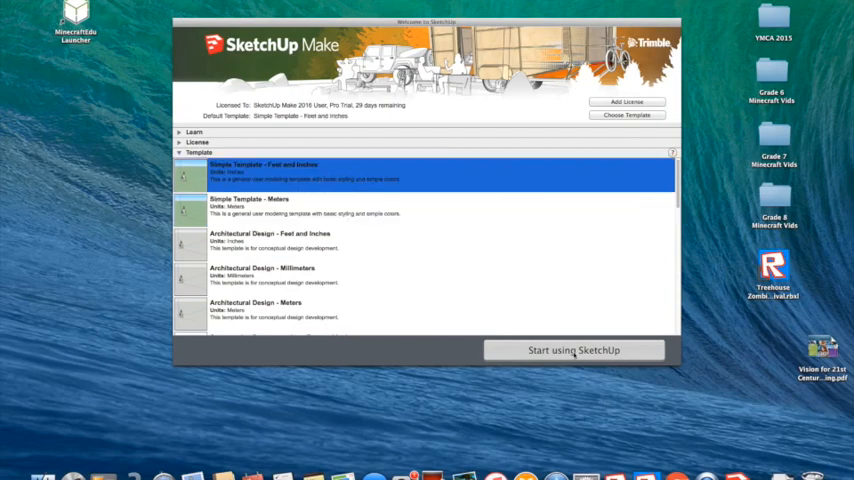
Step: Start the new model from the template and look down on the ground around the figure
click(572, 350)
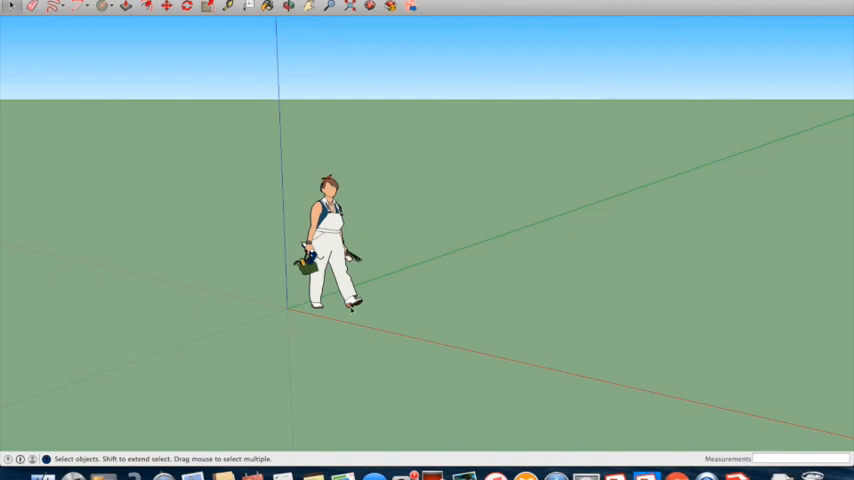
mouse_move(296, 52)
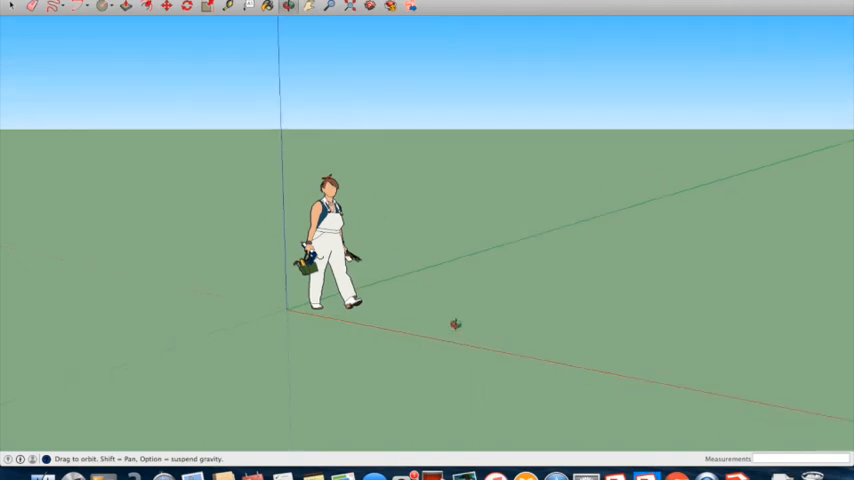
drag(456, 324, 474, 212)
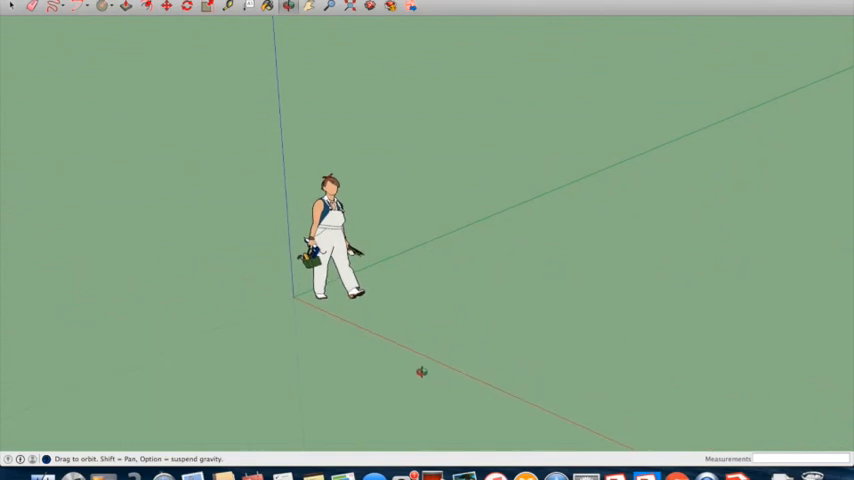
mouse_move(172, 86)
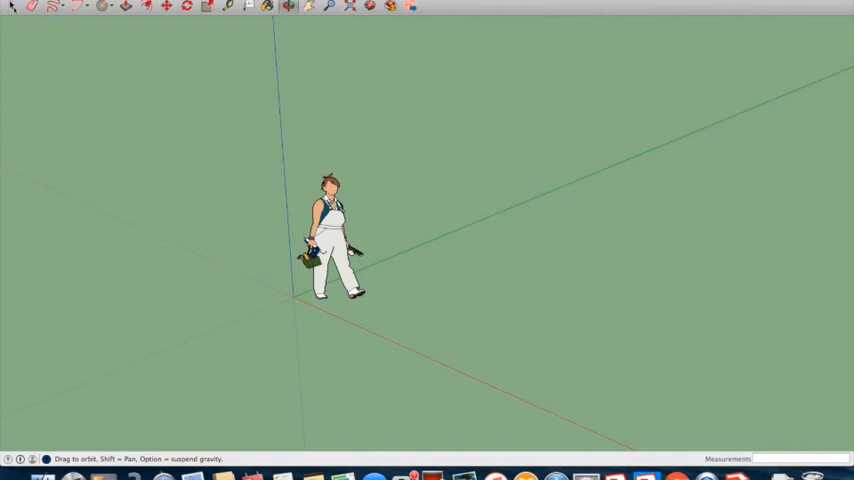
click(12, 8)
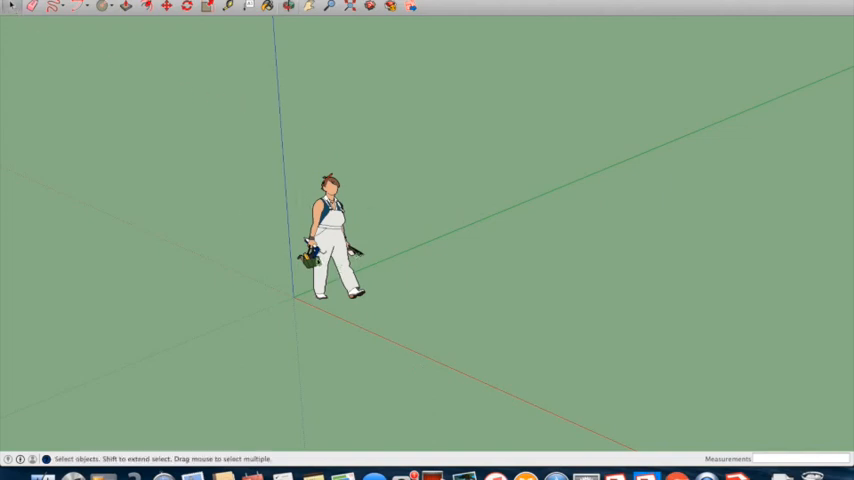
click(328, 240)
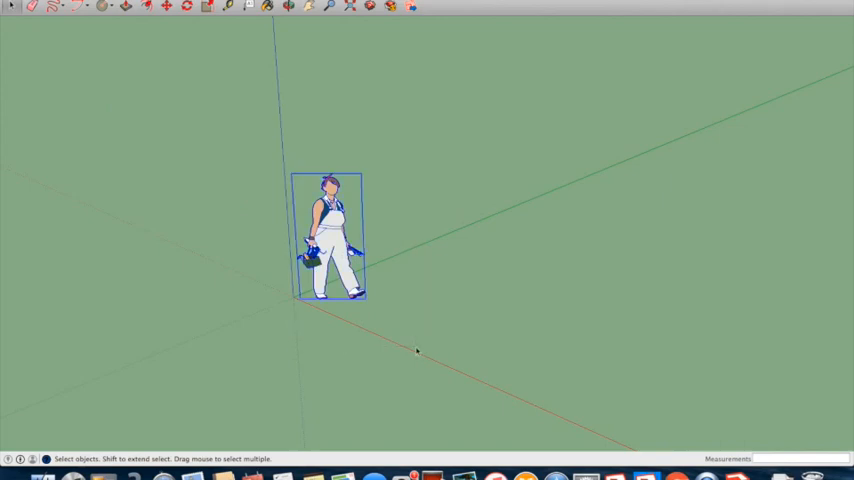
mouse_move(388, 294)
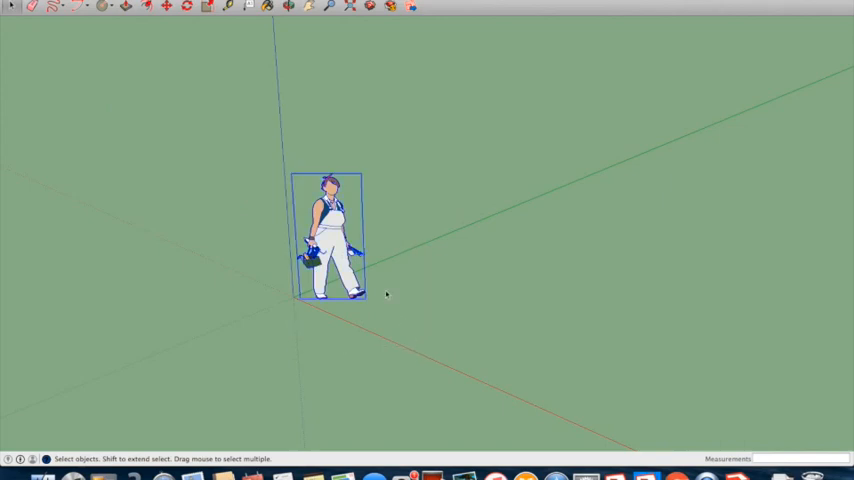
mouse_move(40, 22)
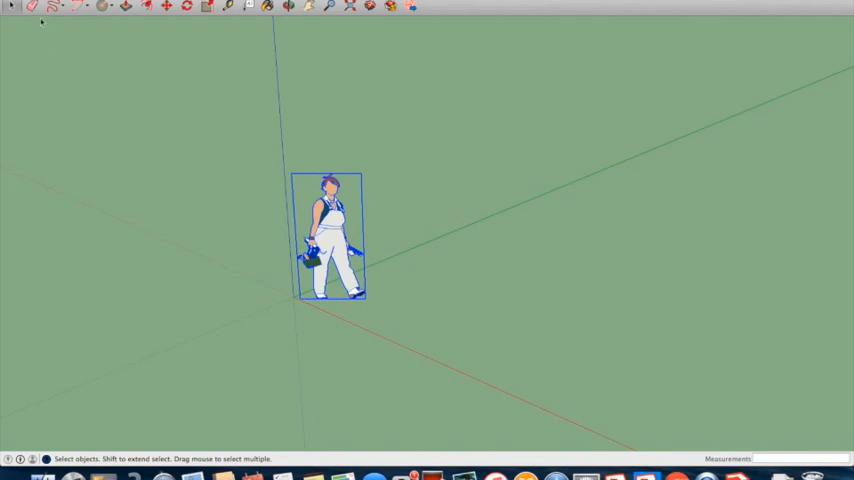
click(32, 6)
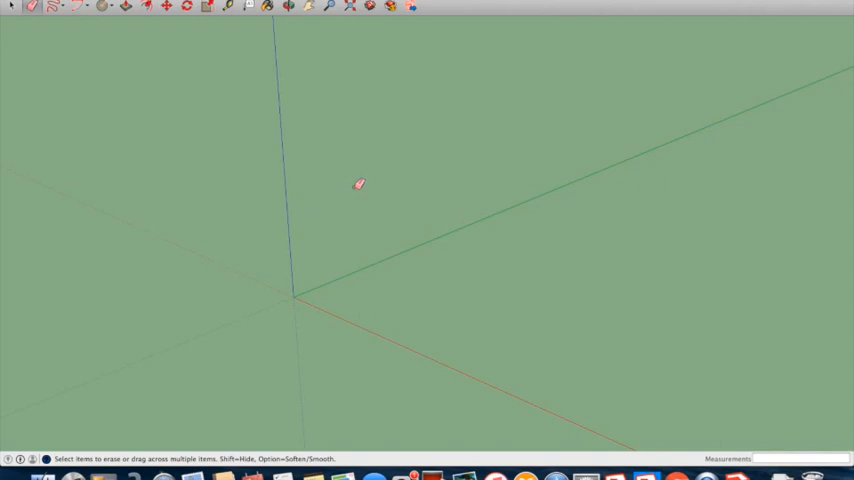
mouse_move(320, 208)
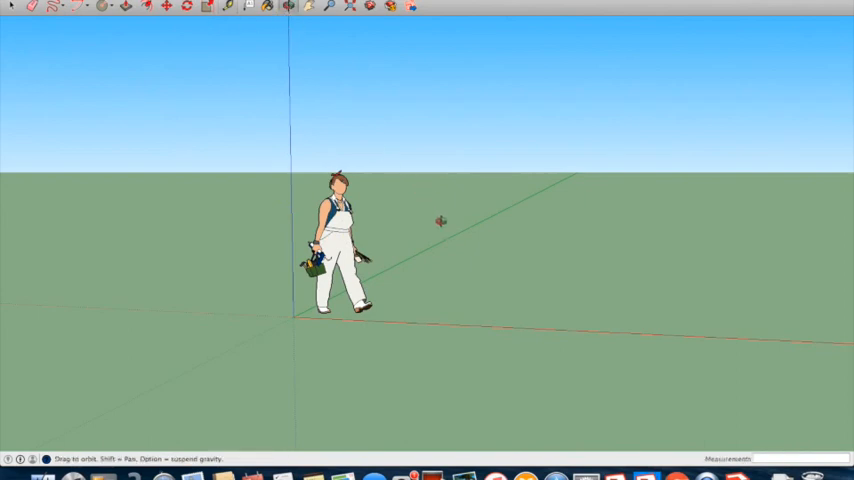
Step: Finish the straight-edged rectangle face on the ground beside the figure
drag(440, 220, 432, 280)
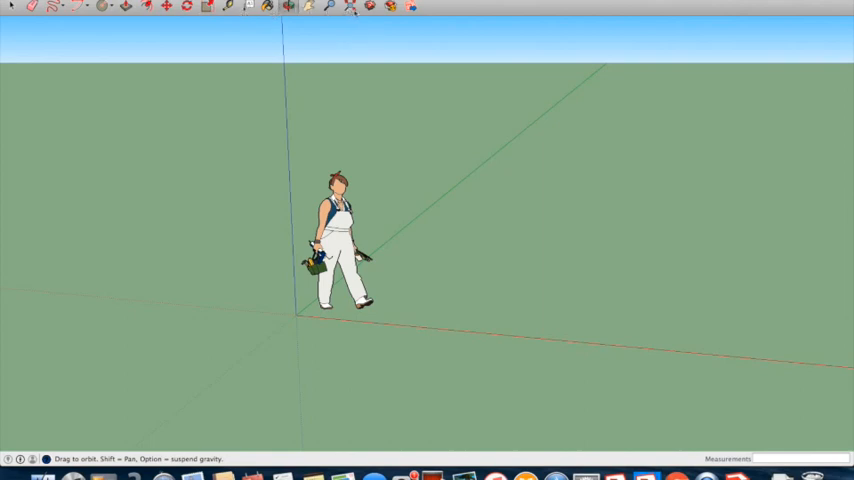
mouse_move(390, 8)
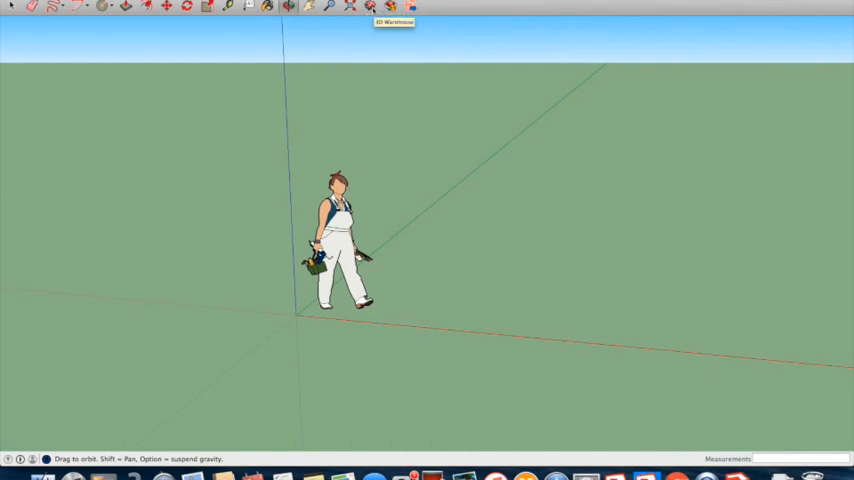
click(64, 8)
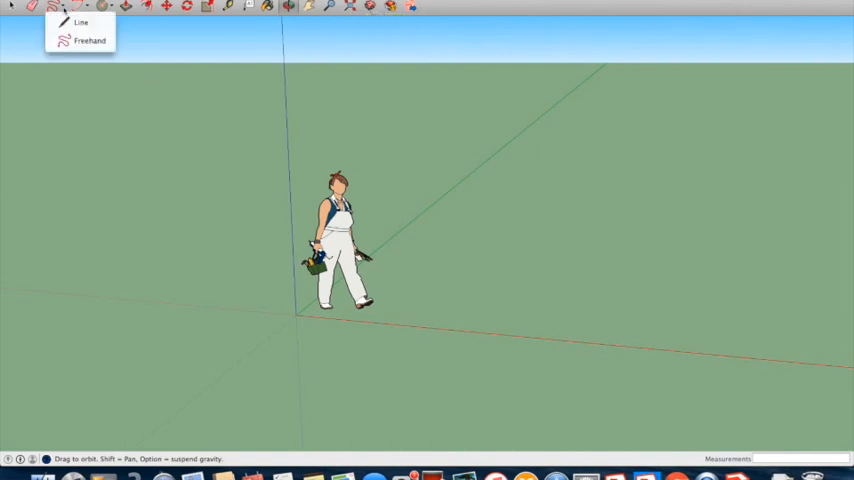
click(80, 22)
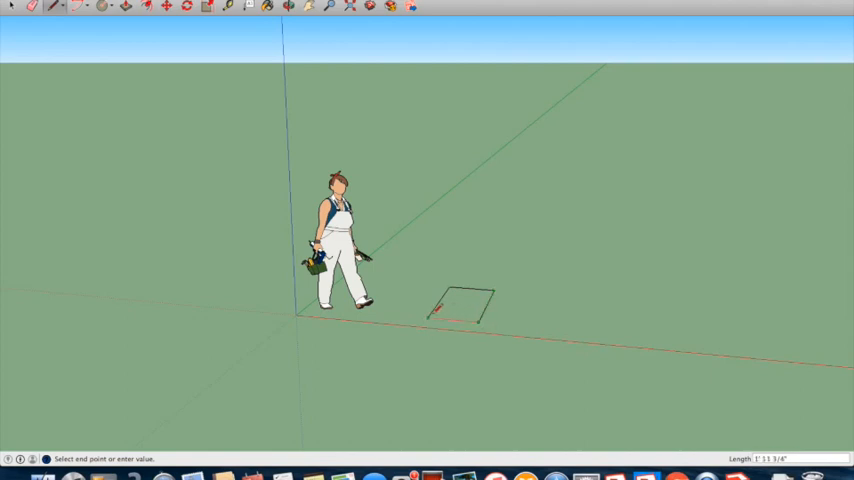
click(476, 318)
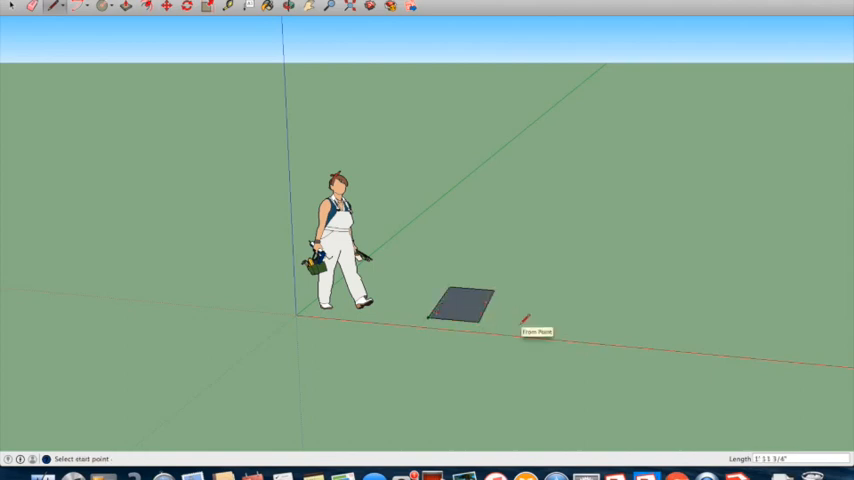
Step: Switch to Freehand and sketch a blob shape on the ground
click(52, 8)
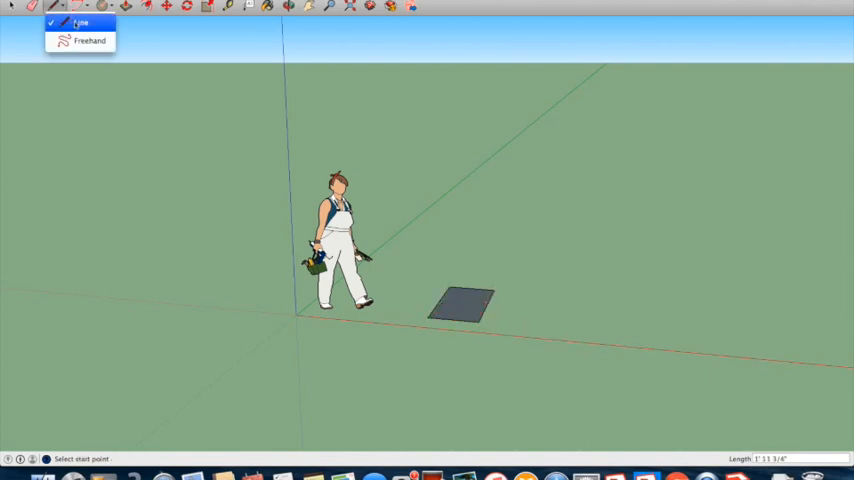
click(88, 40)
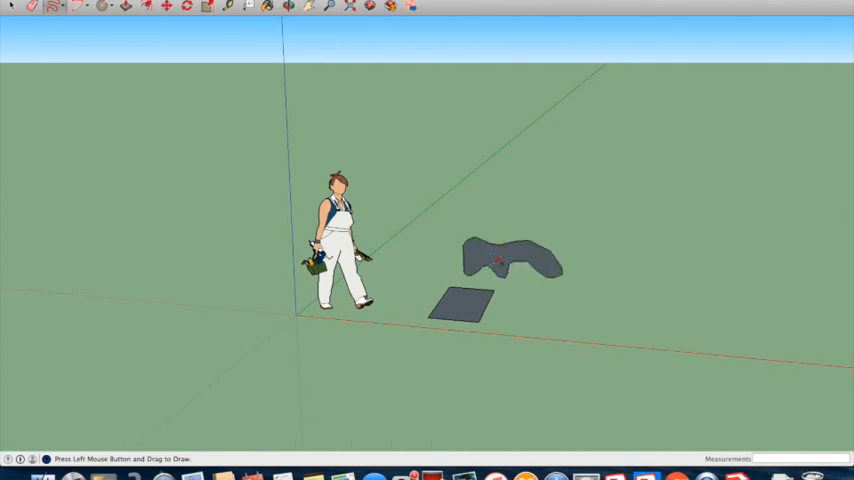
mouse_move(496, 260)
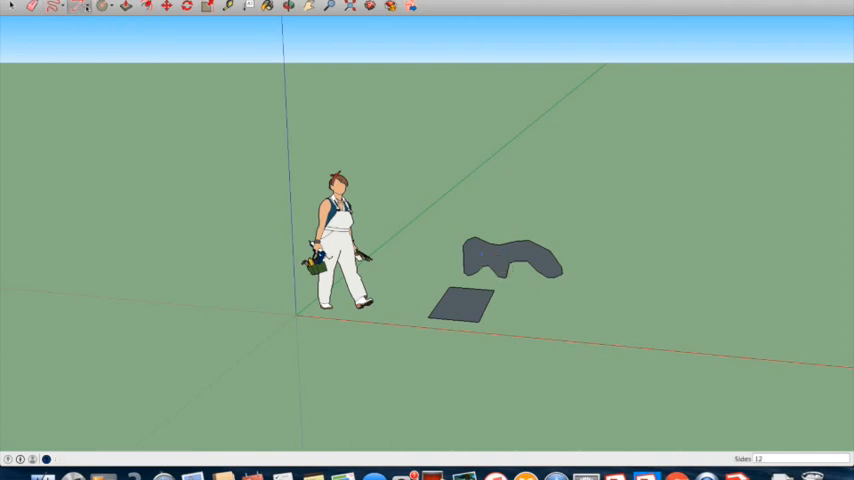
Step: Draw an open arc on the ground in front of the figure from a centre point and endpoints
click(64, 8)
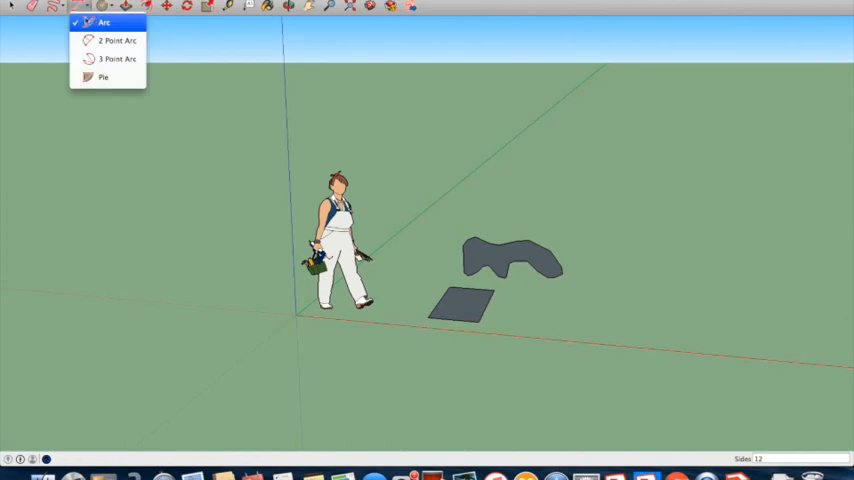
click(104, 22)
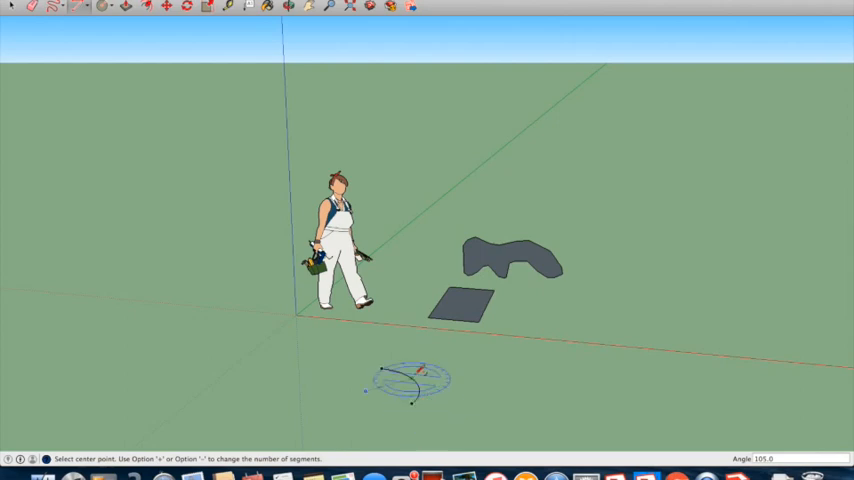
click(88, 8)
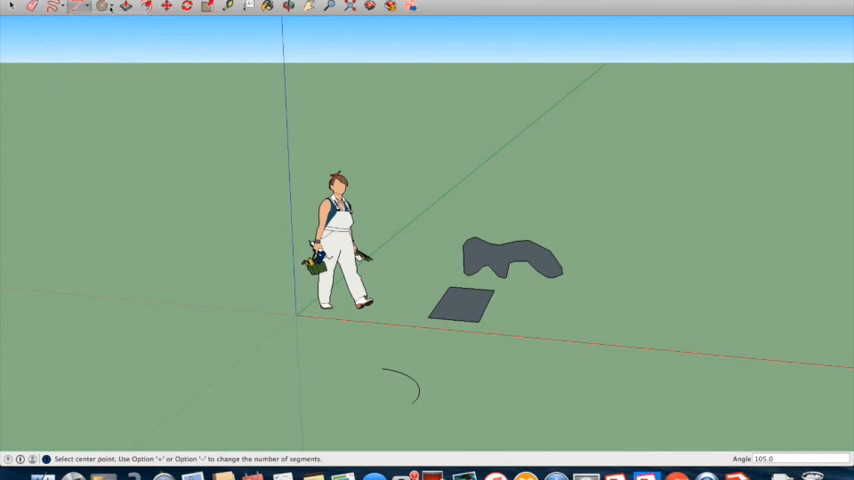
click(100, 8)
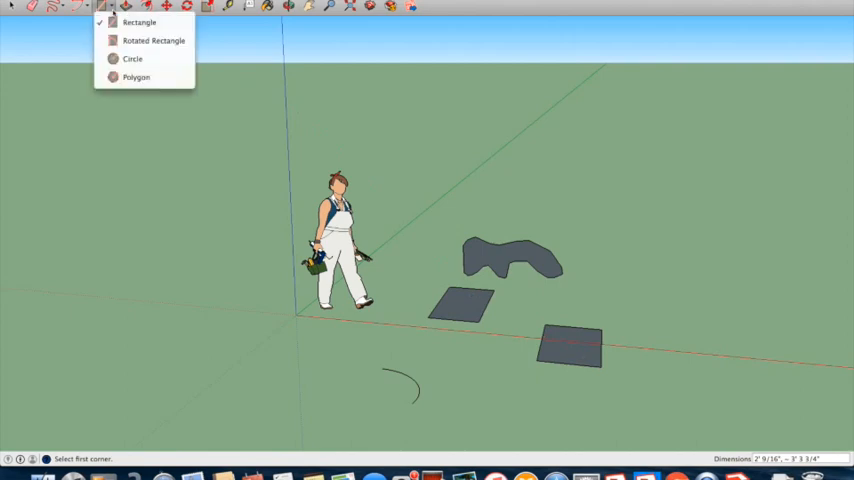
mouse_move(152, 40)
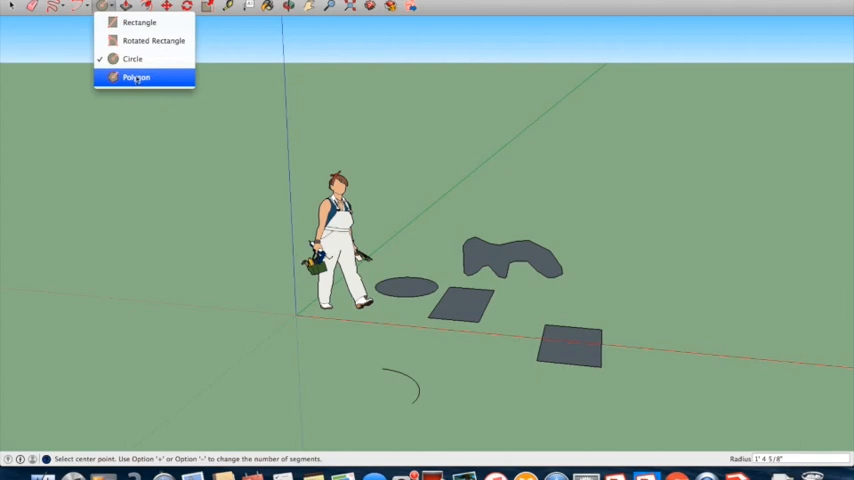
Step: Add another square and a flat circle beside the figure, ending on the Polygon variant
click(136, 76)
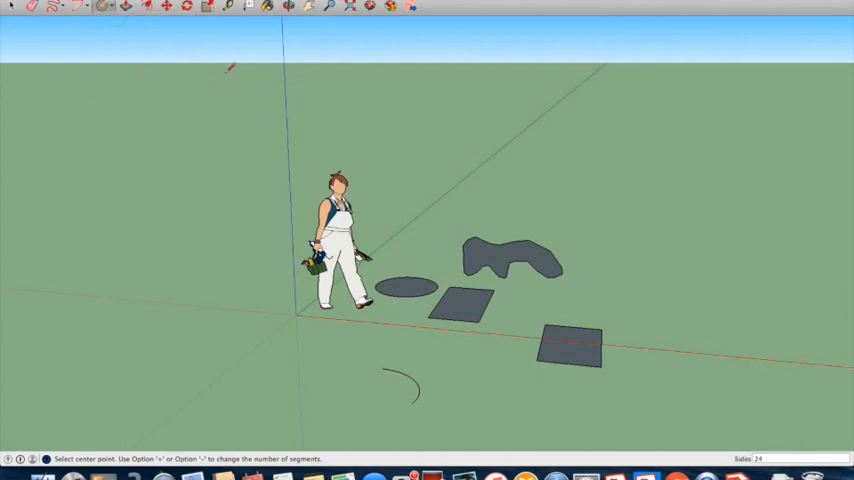
mouse_move(234, 92)
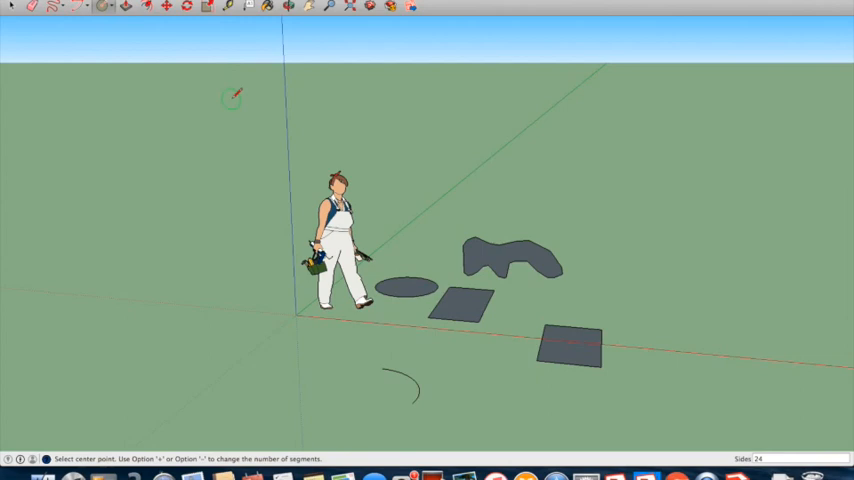
mouse_move(170, 60)
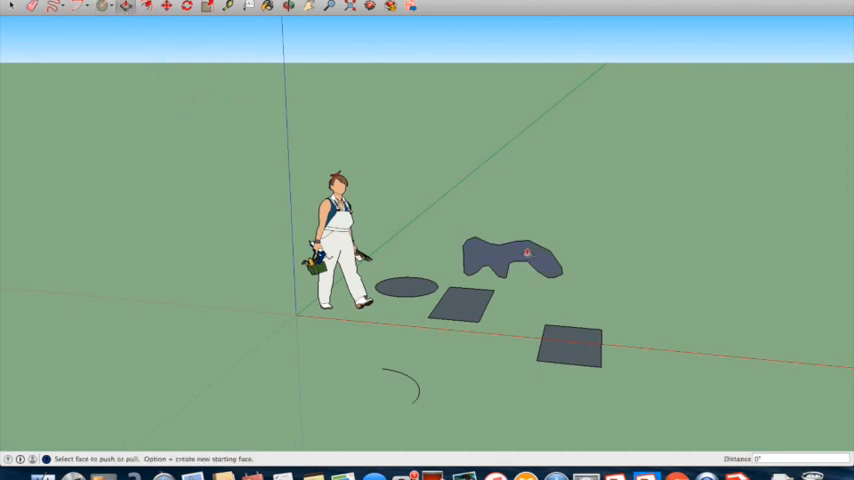
mouse_move(424, 258)
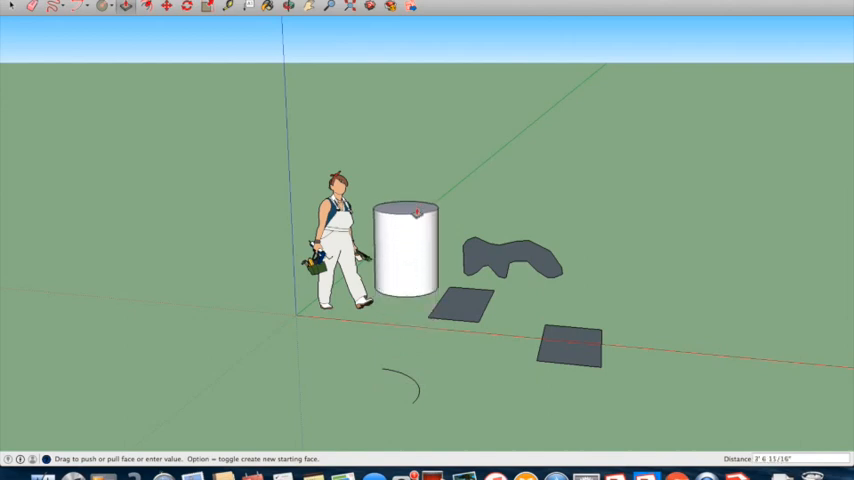
Step: Push/Pull the circle up into a cylinder, then the blob and a rectangle into solids
drag(406, 216, 406, 270)
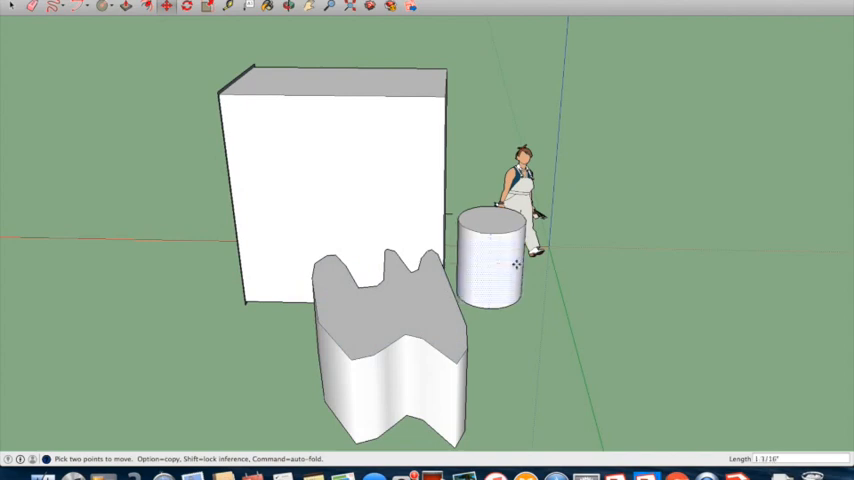
Step: Move the cylinder to the right of the figure and further back
drag(490, 264, 600, 290)
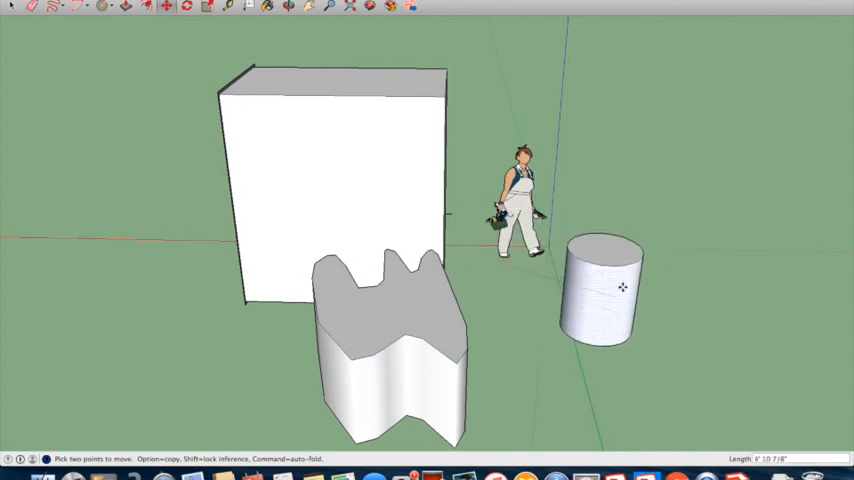
drag(620, 288, 642, 248)
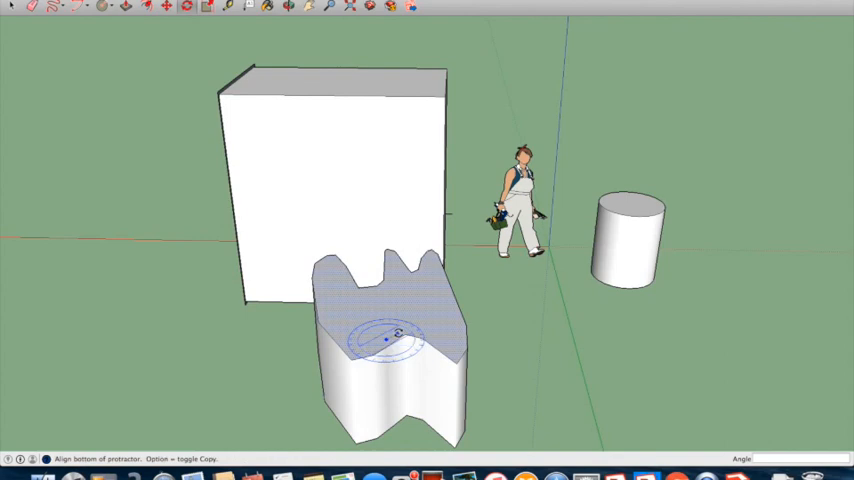
Step: Rotate the wavy solid about a centre point so it tips onto its side
click(386, 340)
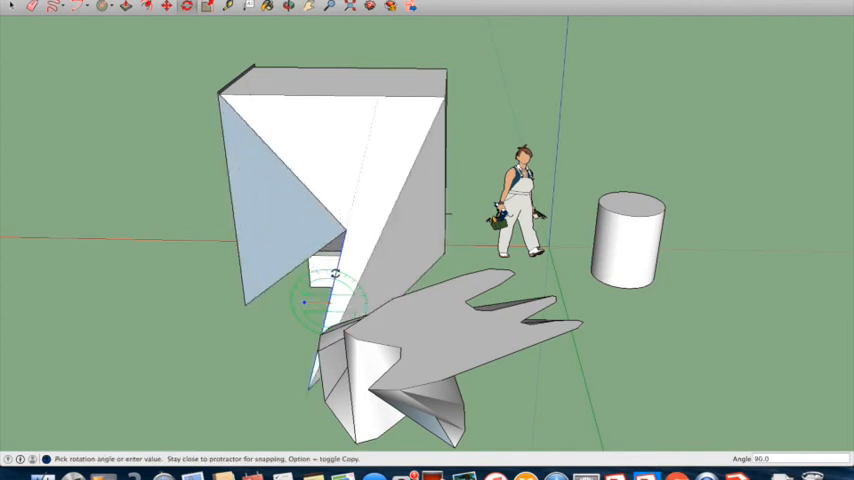
click(304, 302)
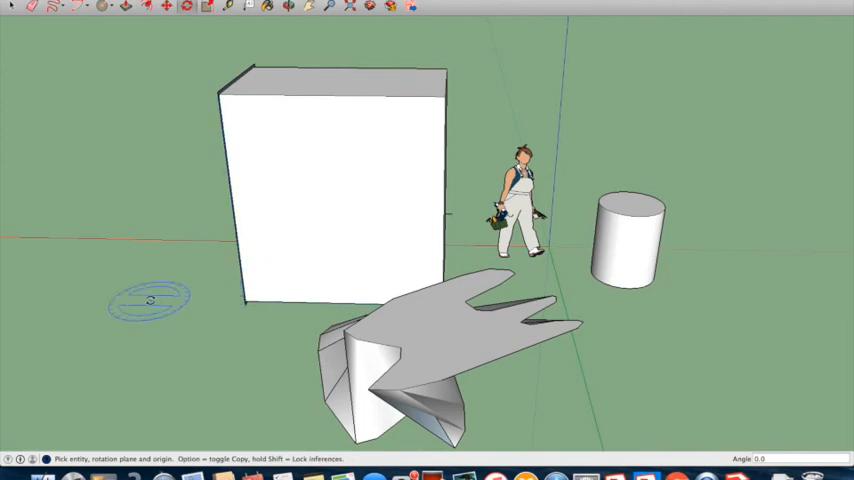
mouse_move(150, 300)
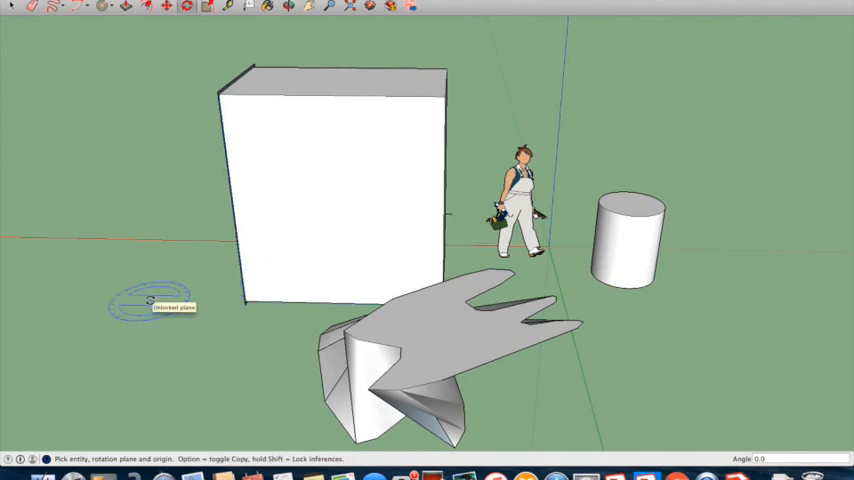
mouse_move(196, 48)
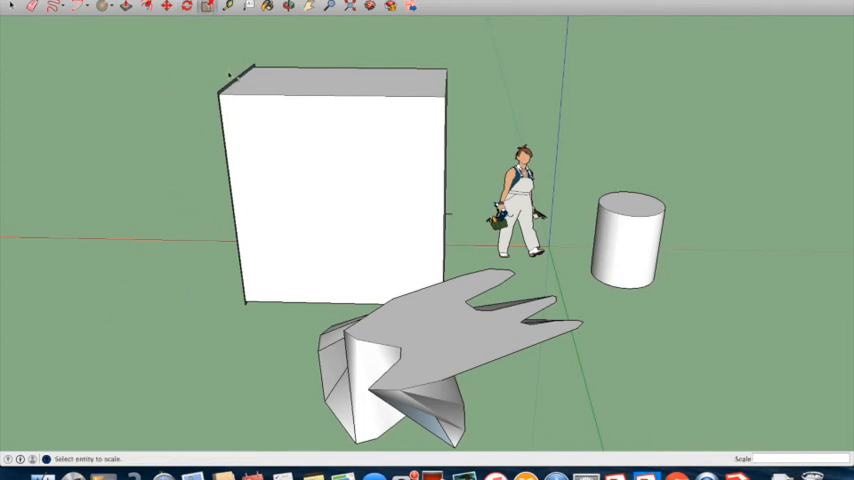
click(330, 190)
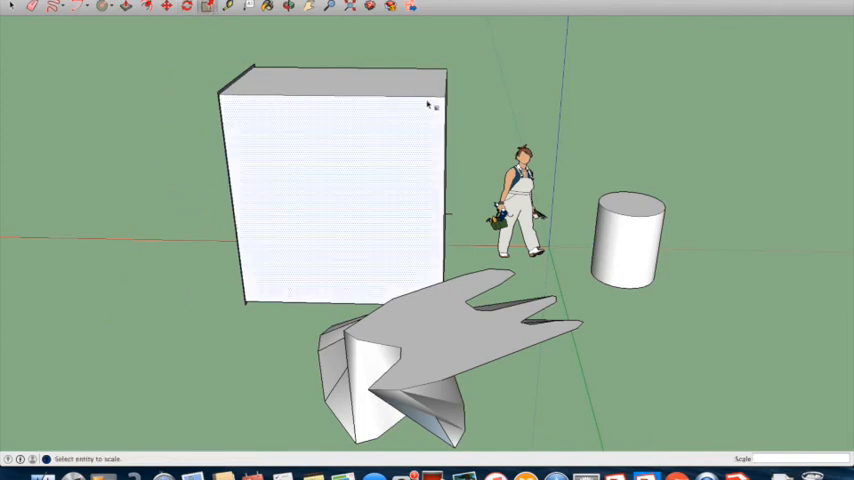
click(330, 190)
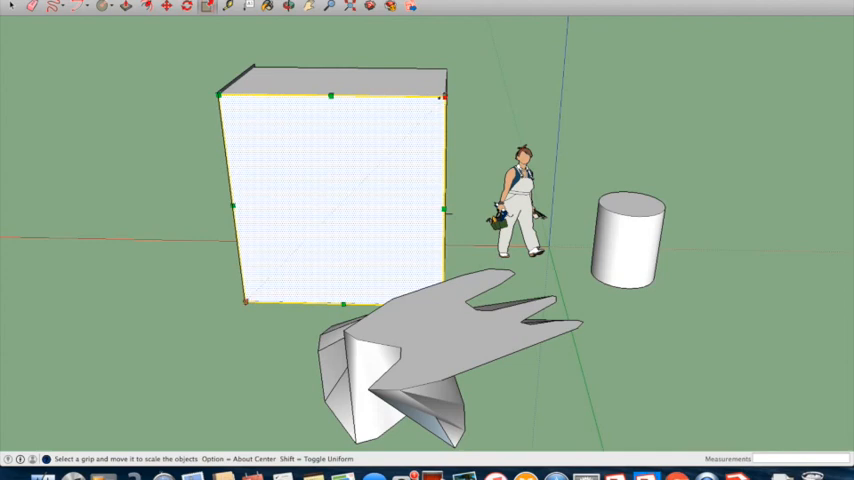
drag(440, 96, 504, 38)
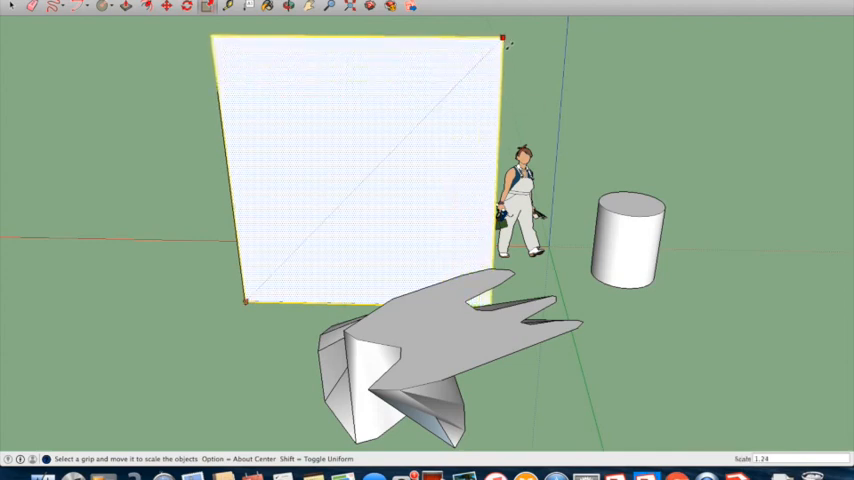
drag(500, 38, 490, 52)
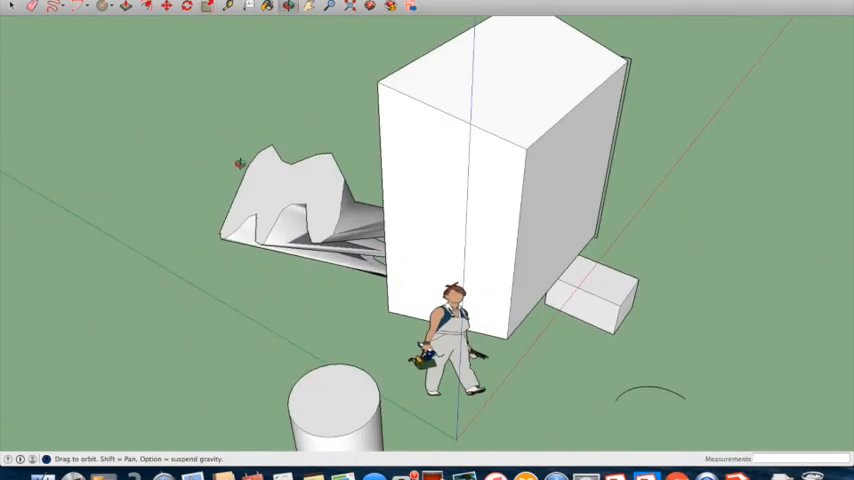
mouse_move(388, 84)
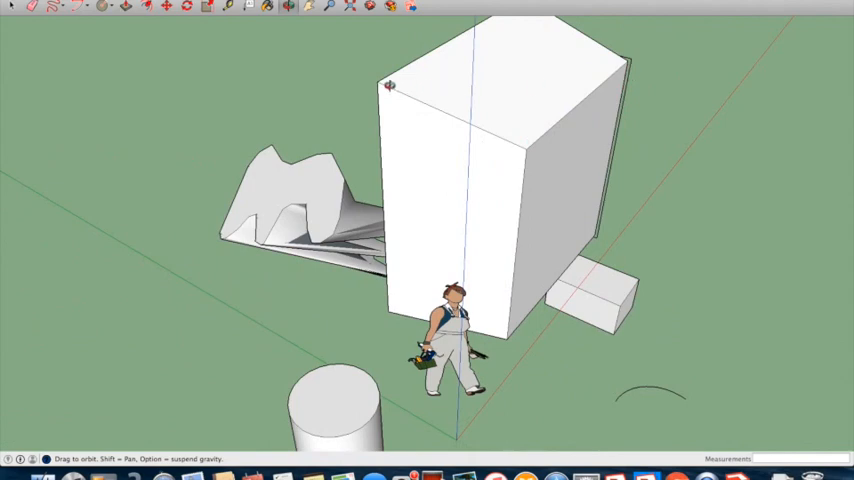
mouse_move(310, 62)
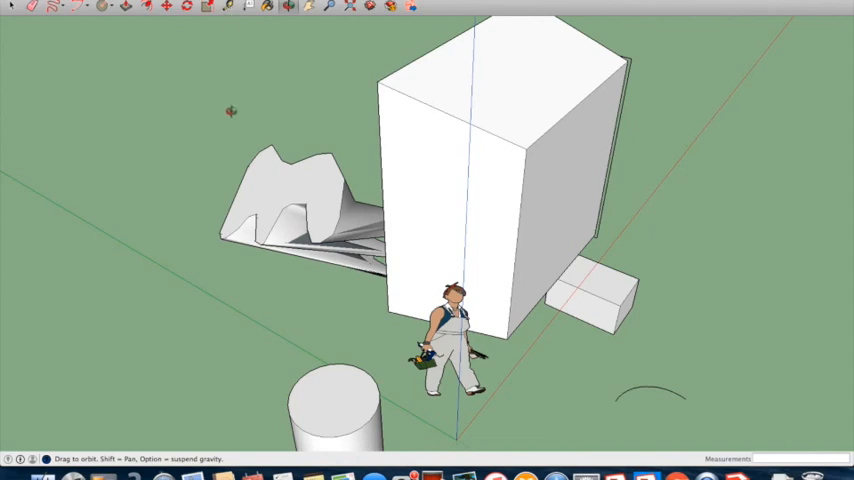
mouse_move(268, 48)
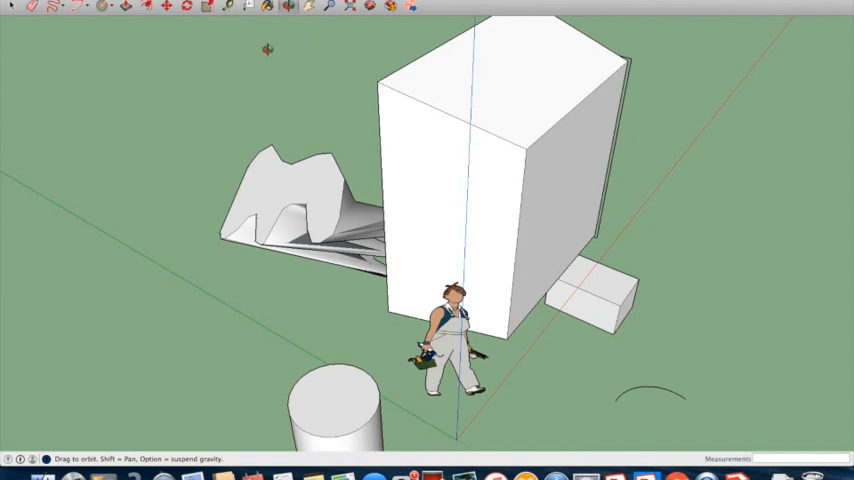
mouse_move(180, 100)
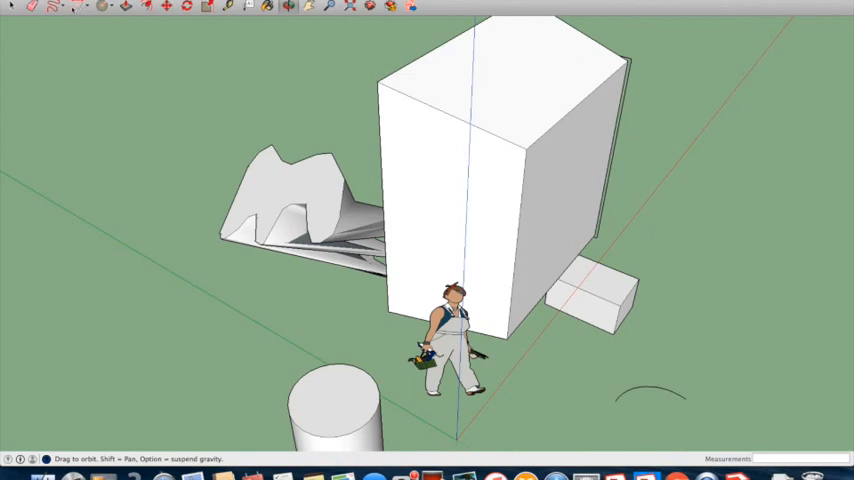
Step: Switch to a front ground-level view and start a Tape Measure distance across the scene
click(92, 8)
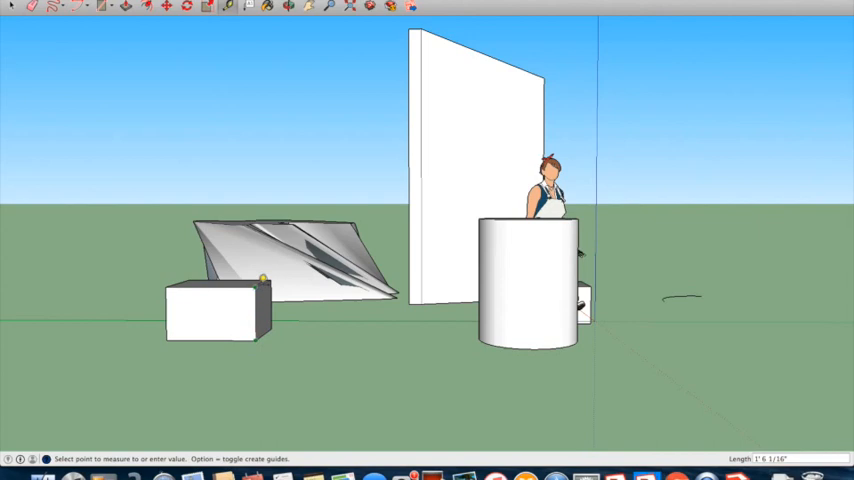
mouse_move(264, 284)
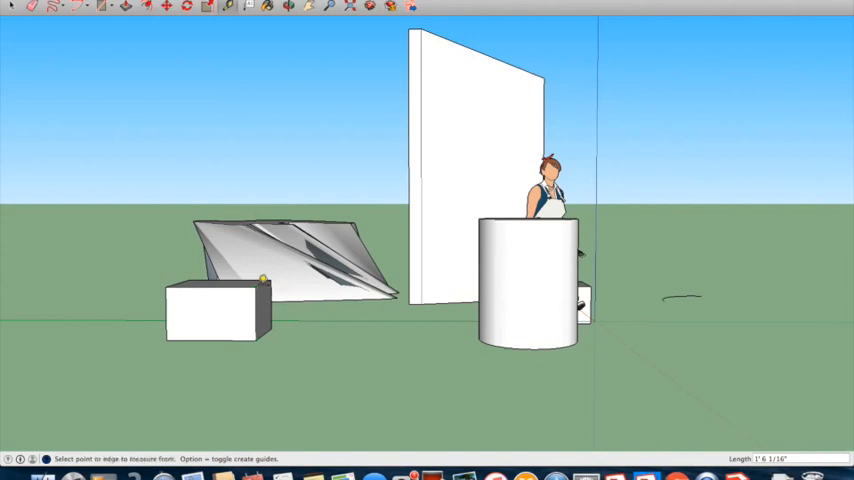
Step: Add a height dimension on the small box's edge via Tools > Dimensions
click(220, 4)
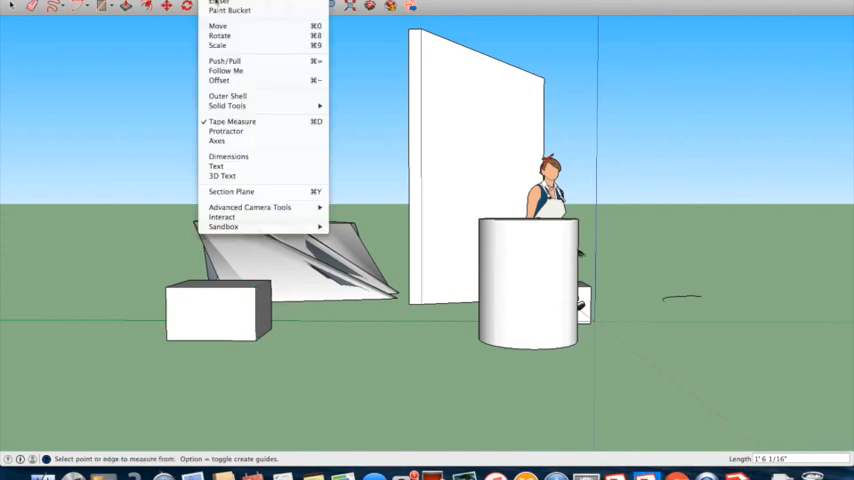
click(228, 156)
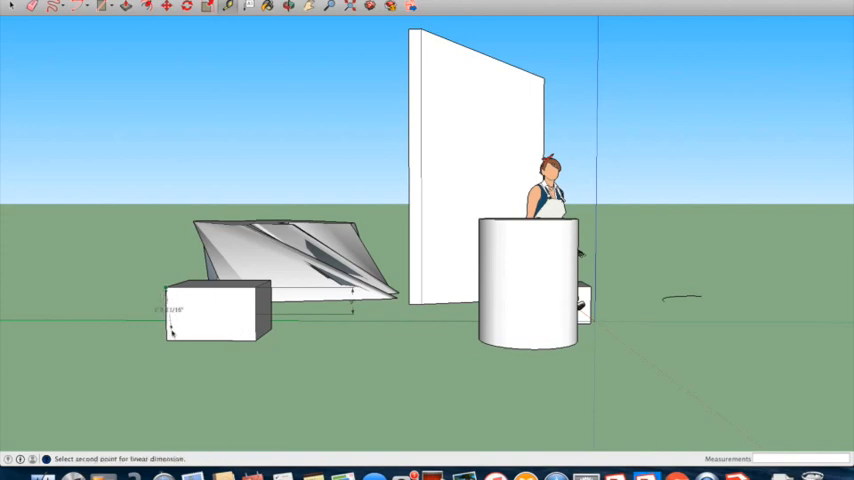
click(90, 272)
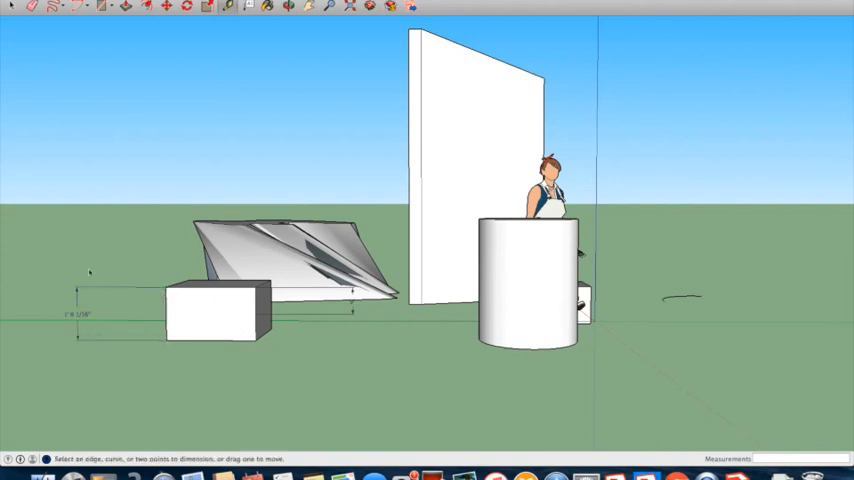
mouse_move(84, 342)
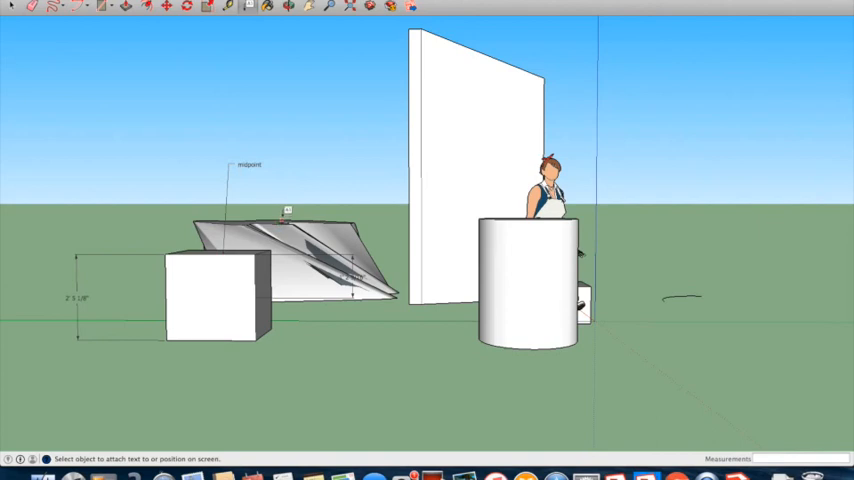
mouse_move(268, 112)
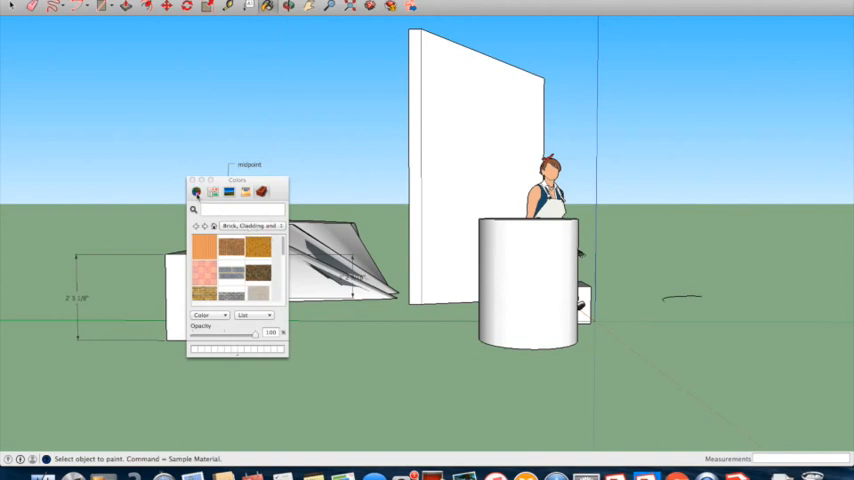
Step: Paint one face of the tall box with a brown material swatch
click(212, 192)
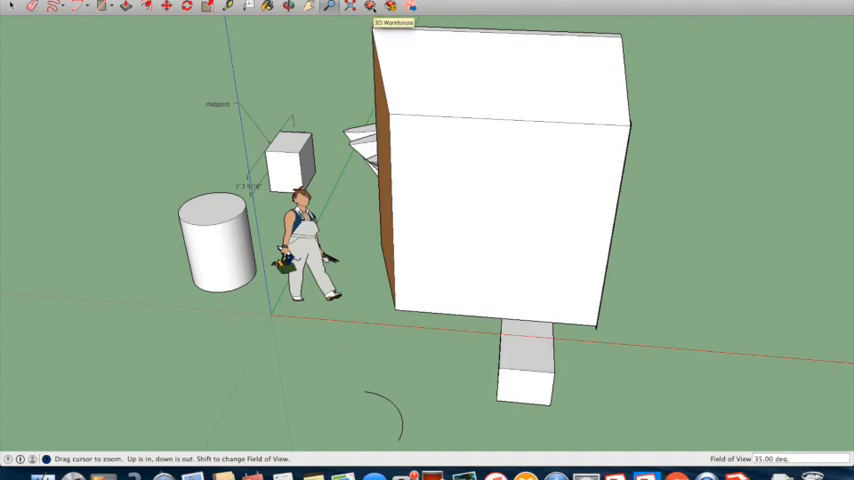
Step: Search 3D Warehouse for car models and bring up the Audi TT page
click(392, 22)
text(car)
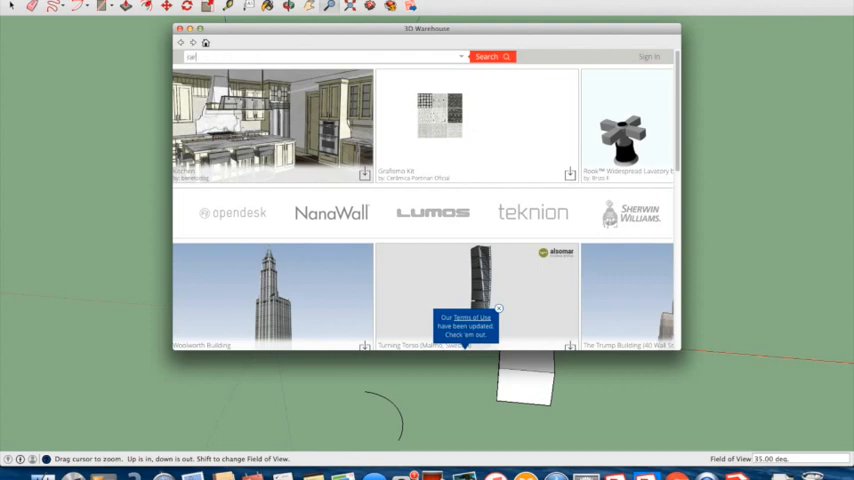
click(488, 56)
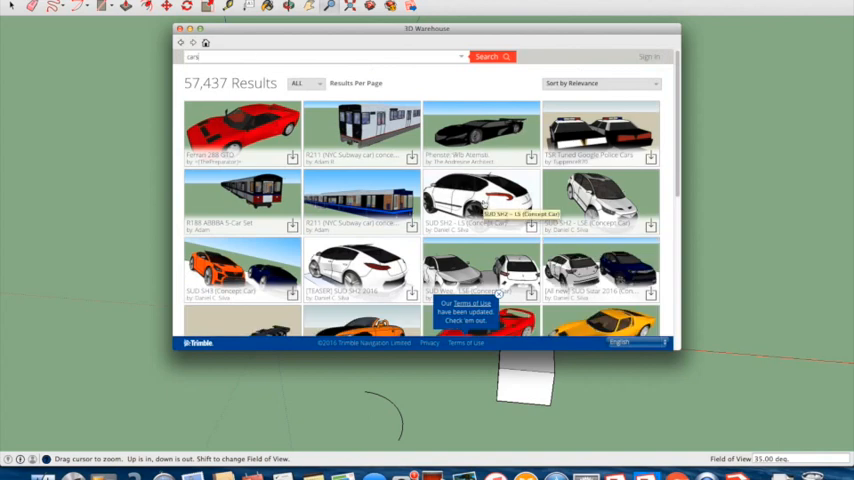
scroll(down, 3)
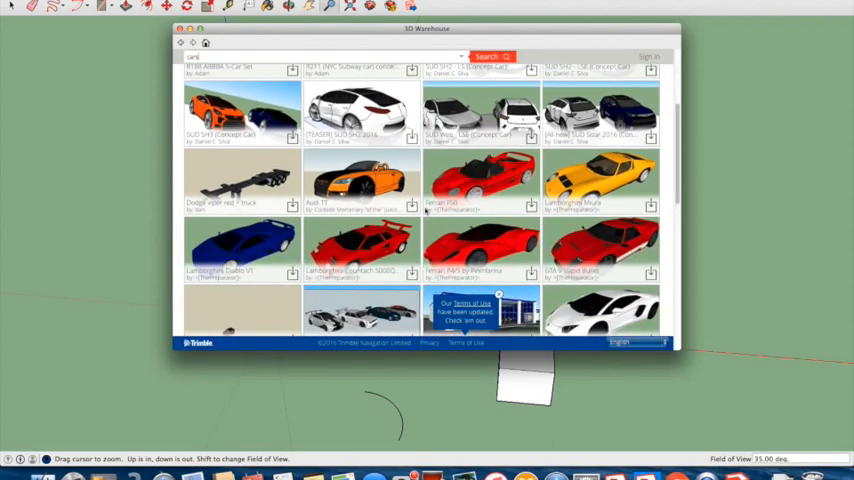
click(360, 180)
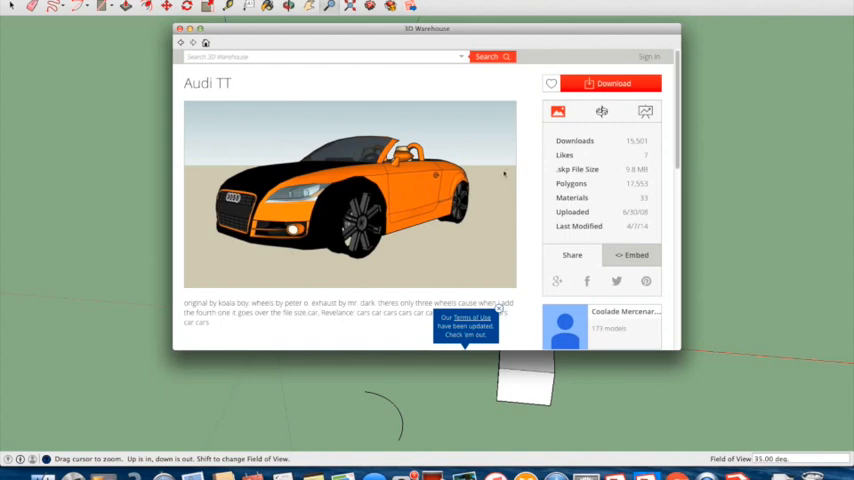
Step: Download the Audi TT and confirm loading it into the model
click(612, 84)
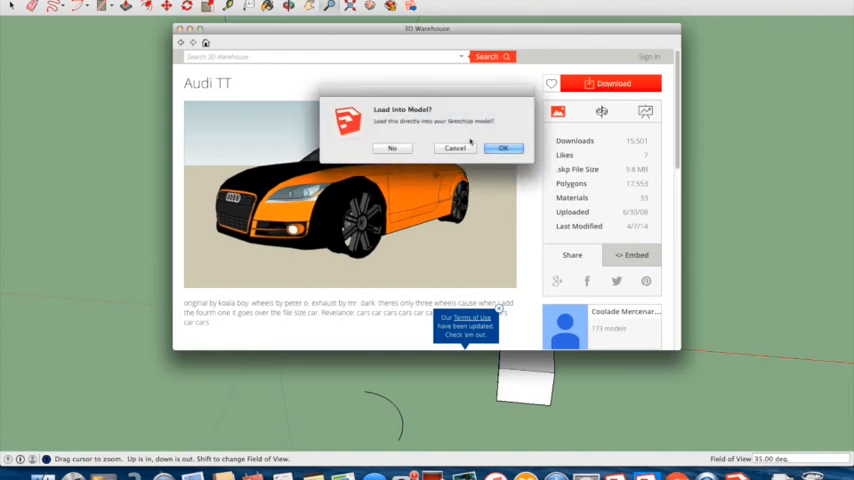
click(504, 148)
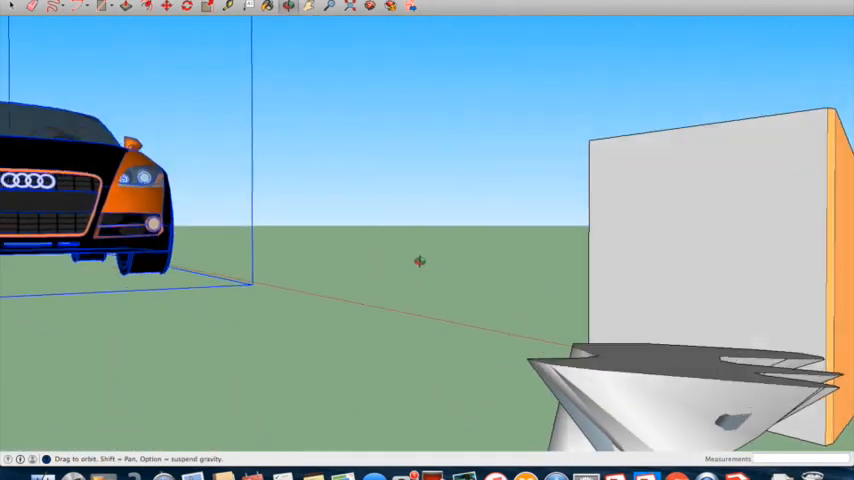
Step: Drop the Audi TT component onto the ground beside the tall block
drag(420, 260, 300, 200)
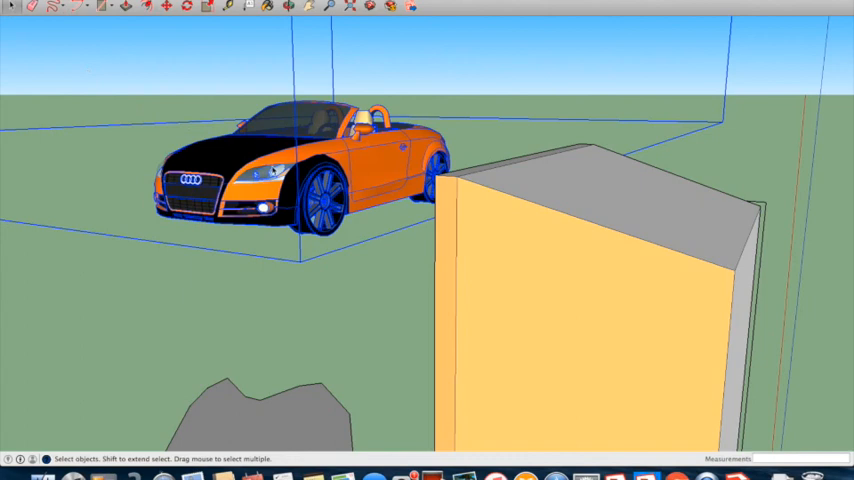
mouse_move(376, 180)
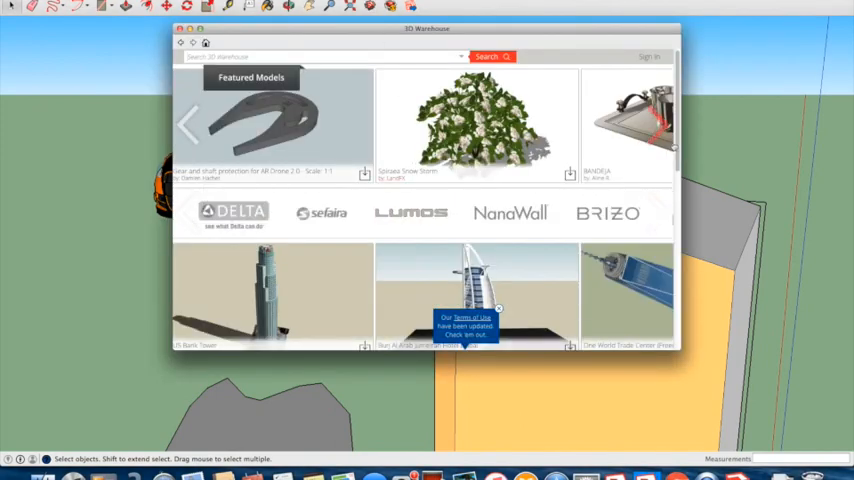
Step: Browse 3D Warehouse featured models, then search for colosseum models
scroll(down, 3)
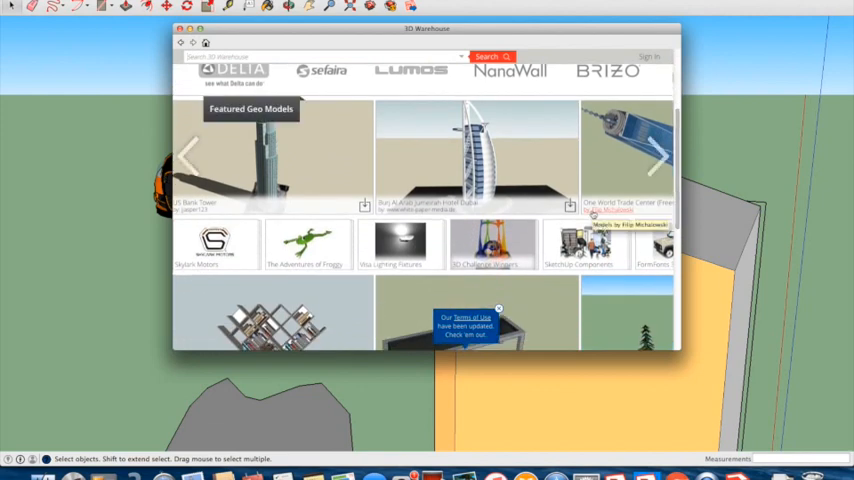
scroll(down, 3)
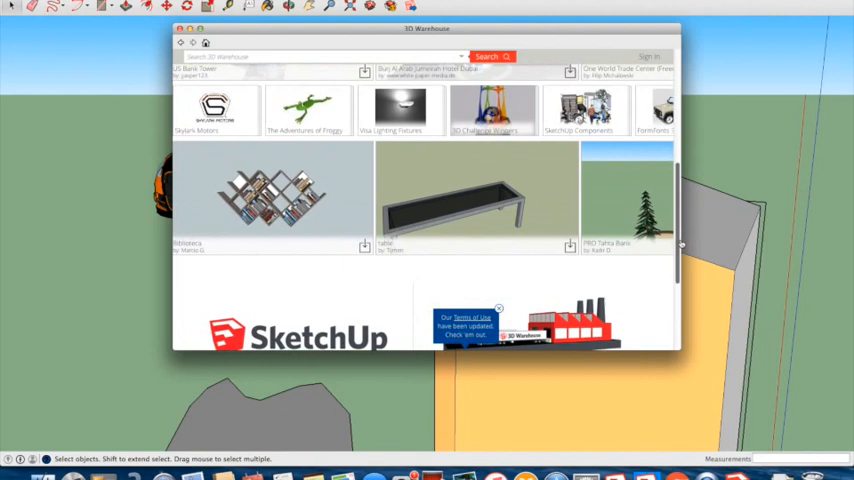
scroll(up, 3)
text(cone)
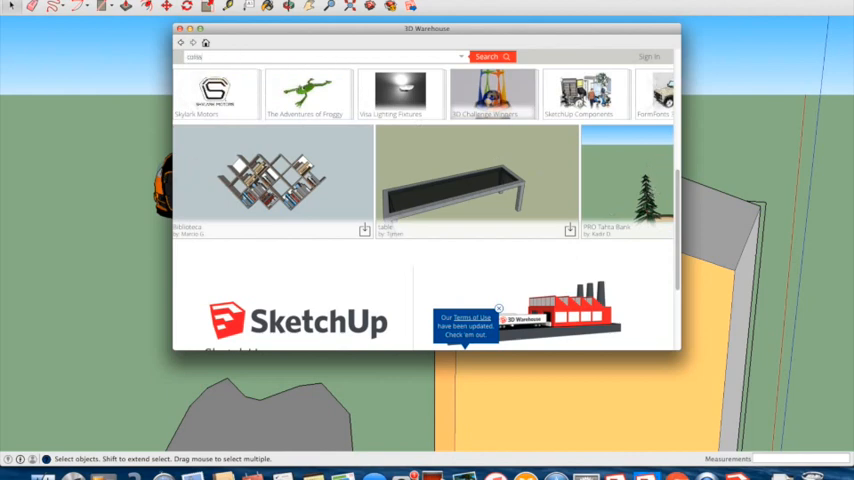
click(488, 56)
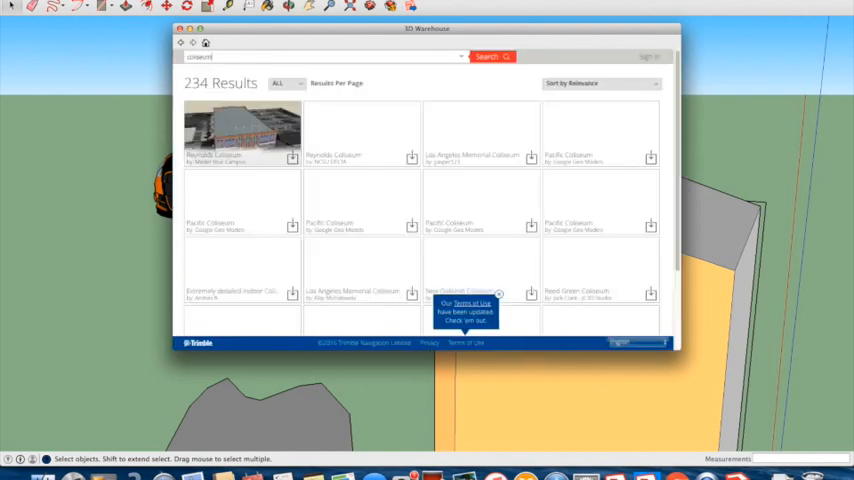
Step: Run further warehouse searches for wheel and ball models
scroll(down, 3)
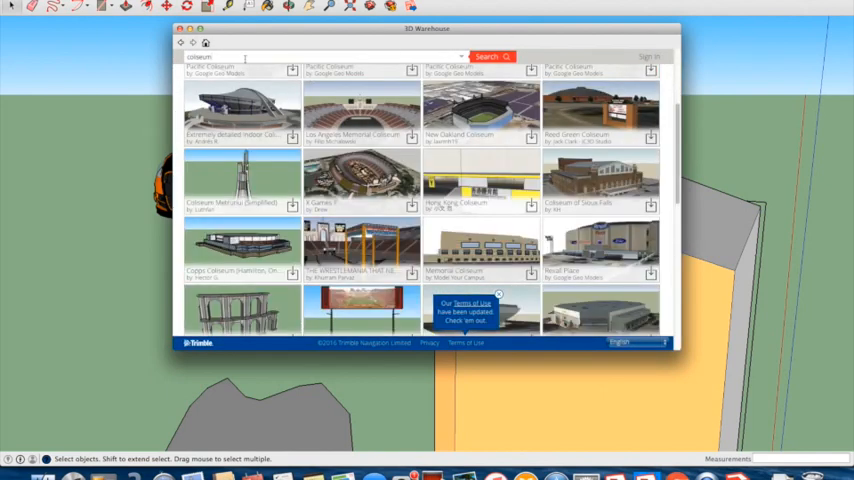
click(488, 56)
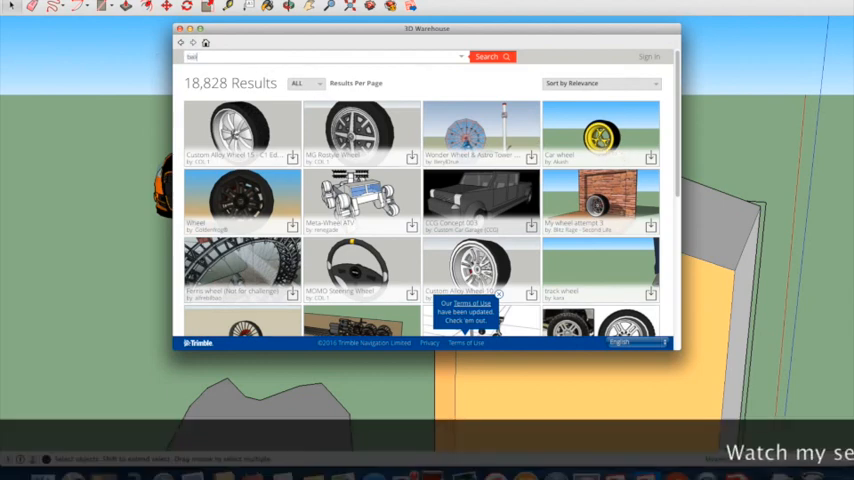
click(490, 56)
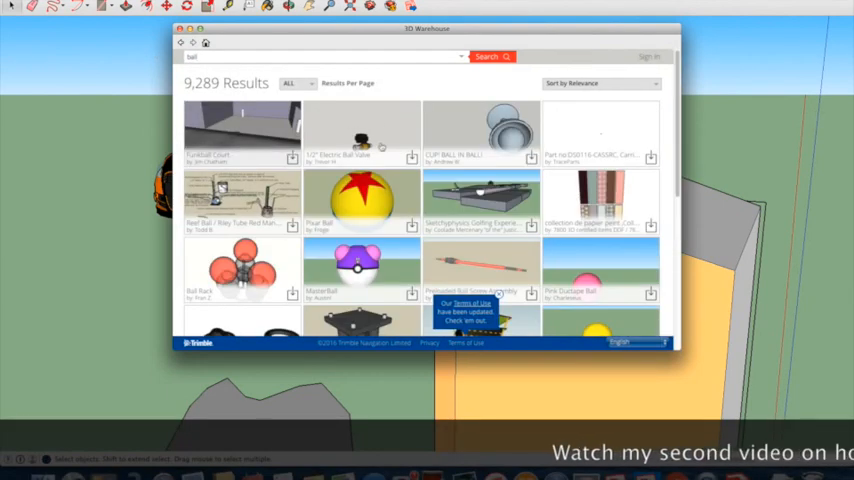